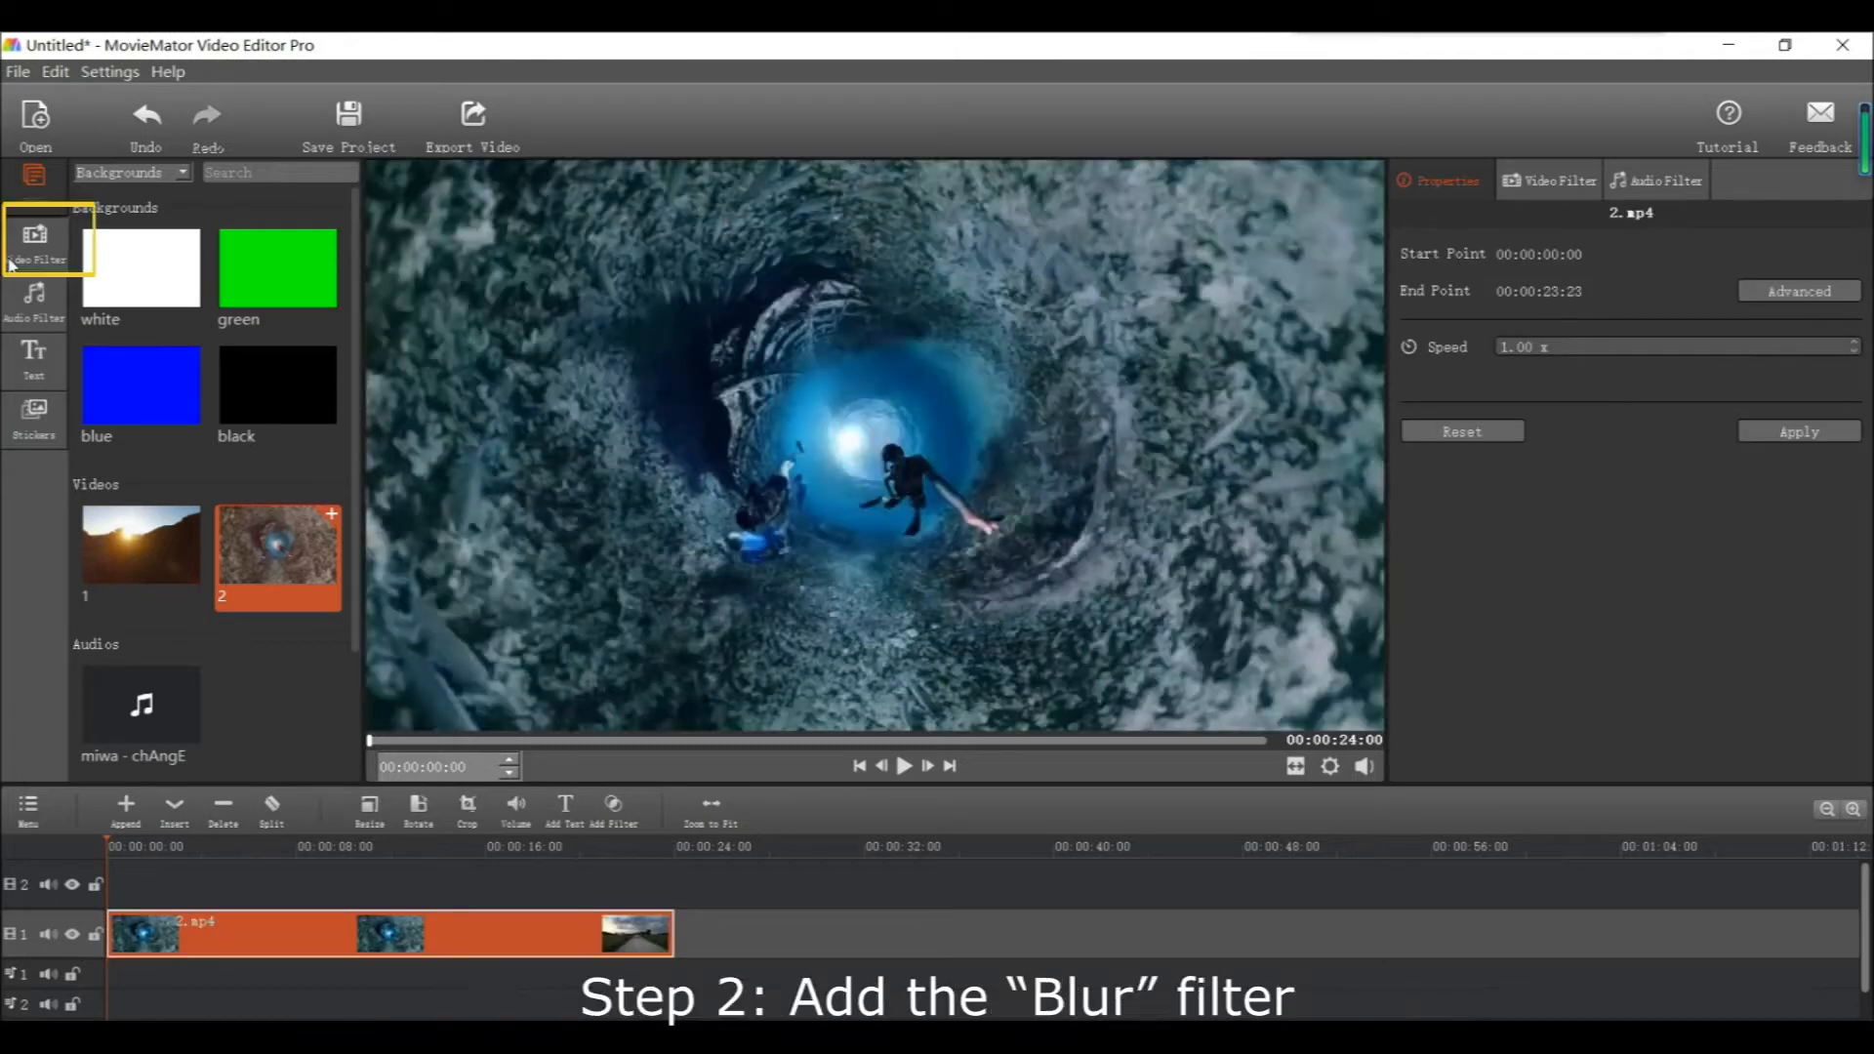
Step: Show the Video Filter list to add Blur from Denoise and Blur to the clip
click(35, 246)
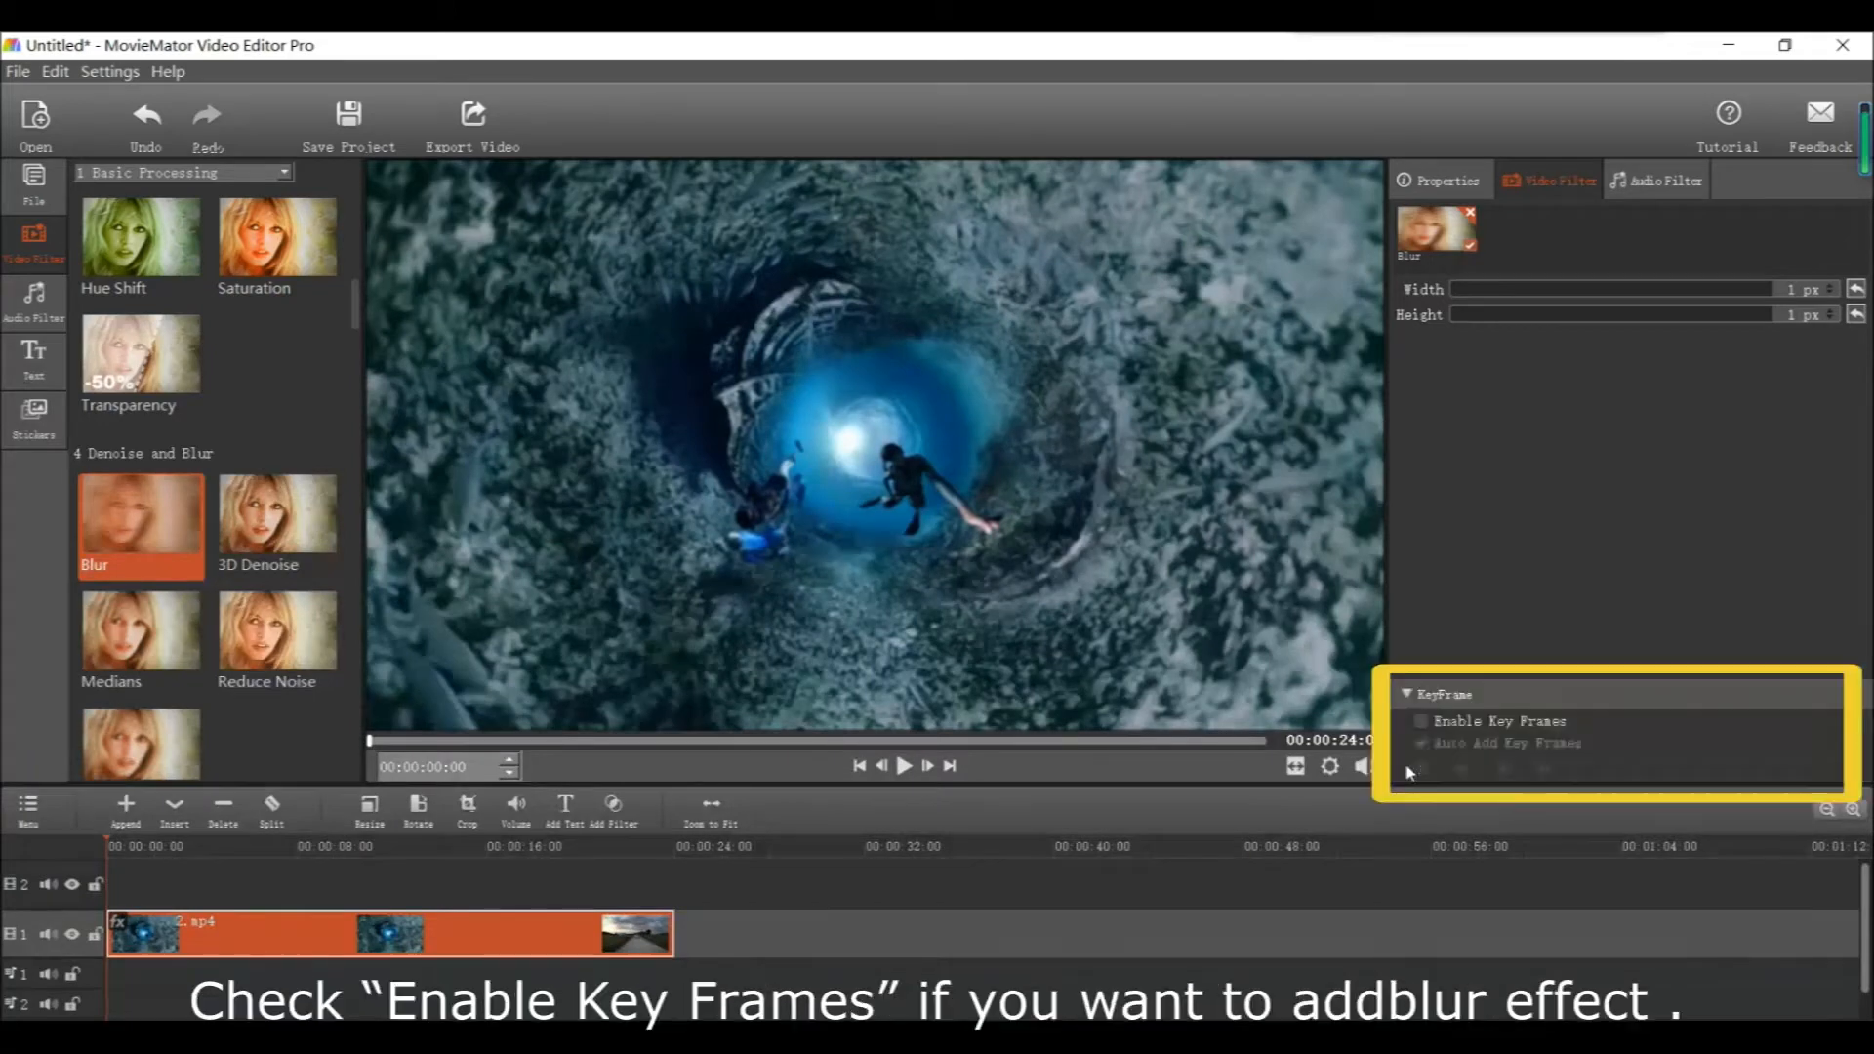
Step: Enable Key Frames for Blur and raise it to about 11 by 10 px
click(1422, 720)
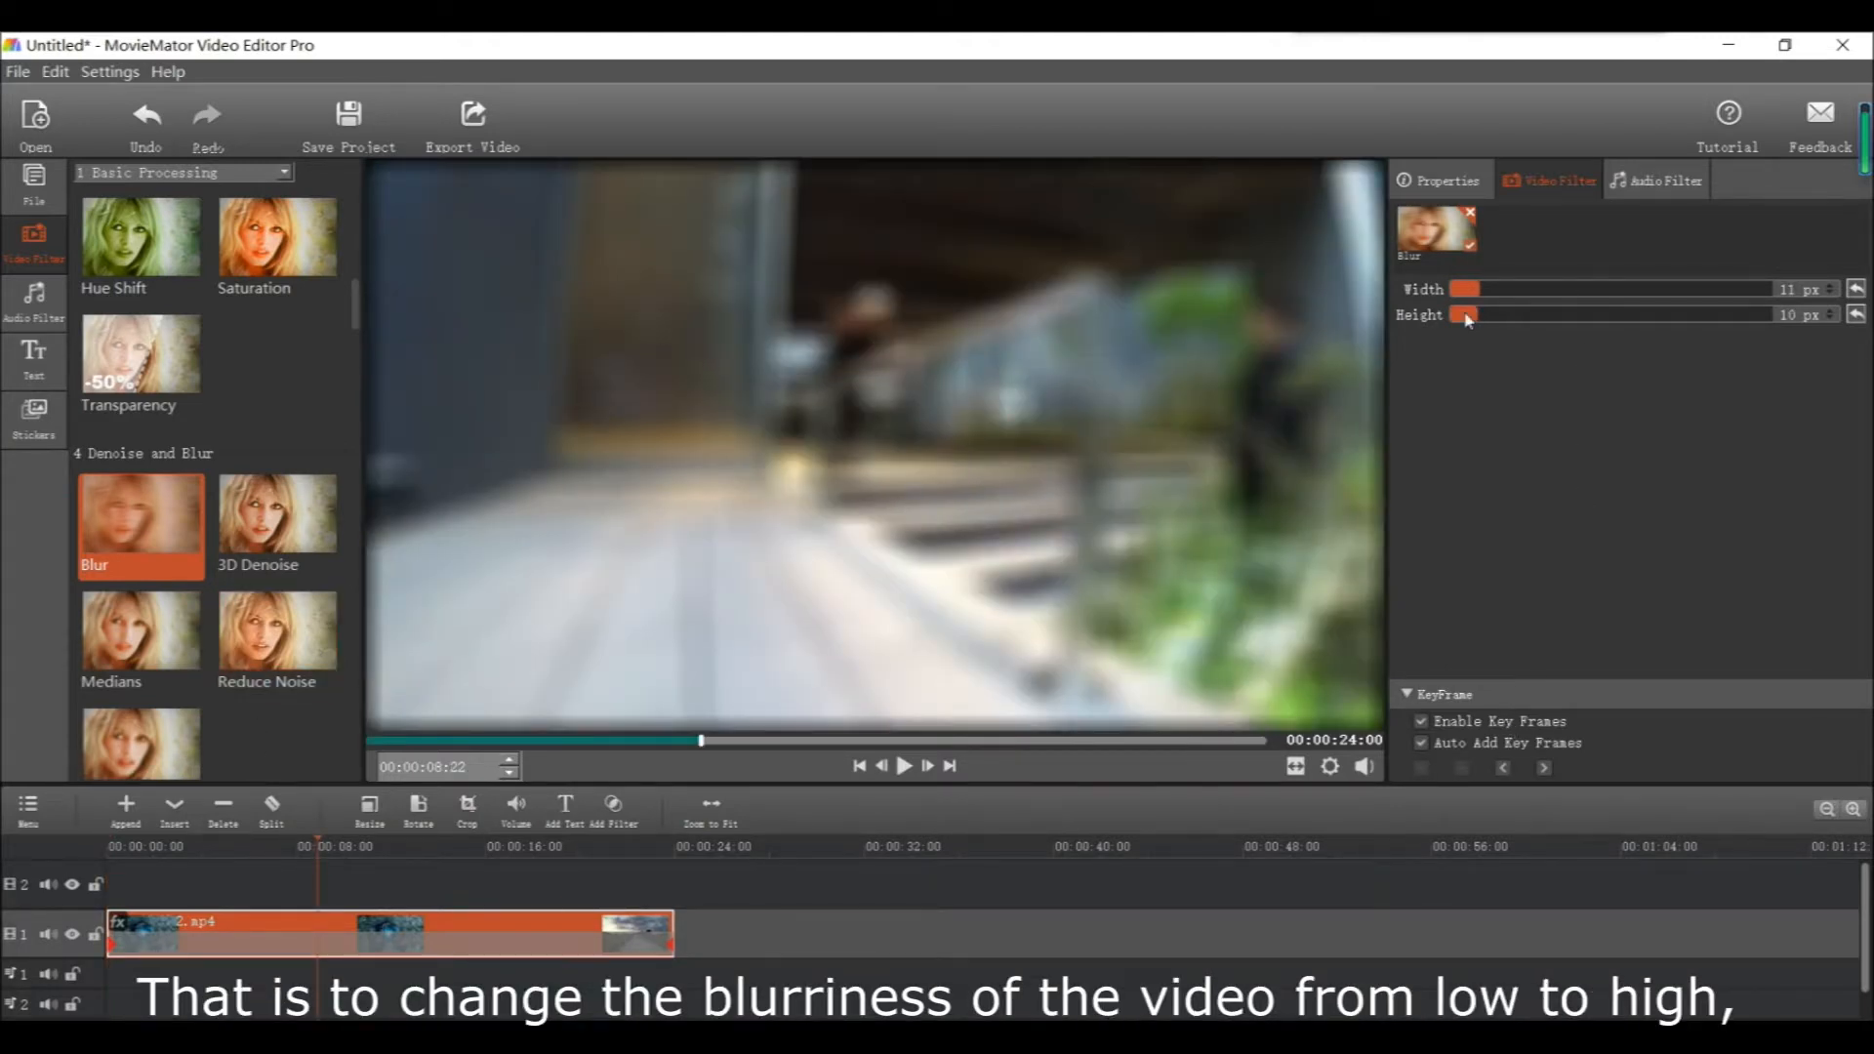
Step: Add a Blur keyframe easing the strength back down later in the clip
drag(1466, 314, 1447, 315)
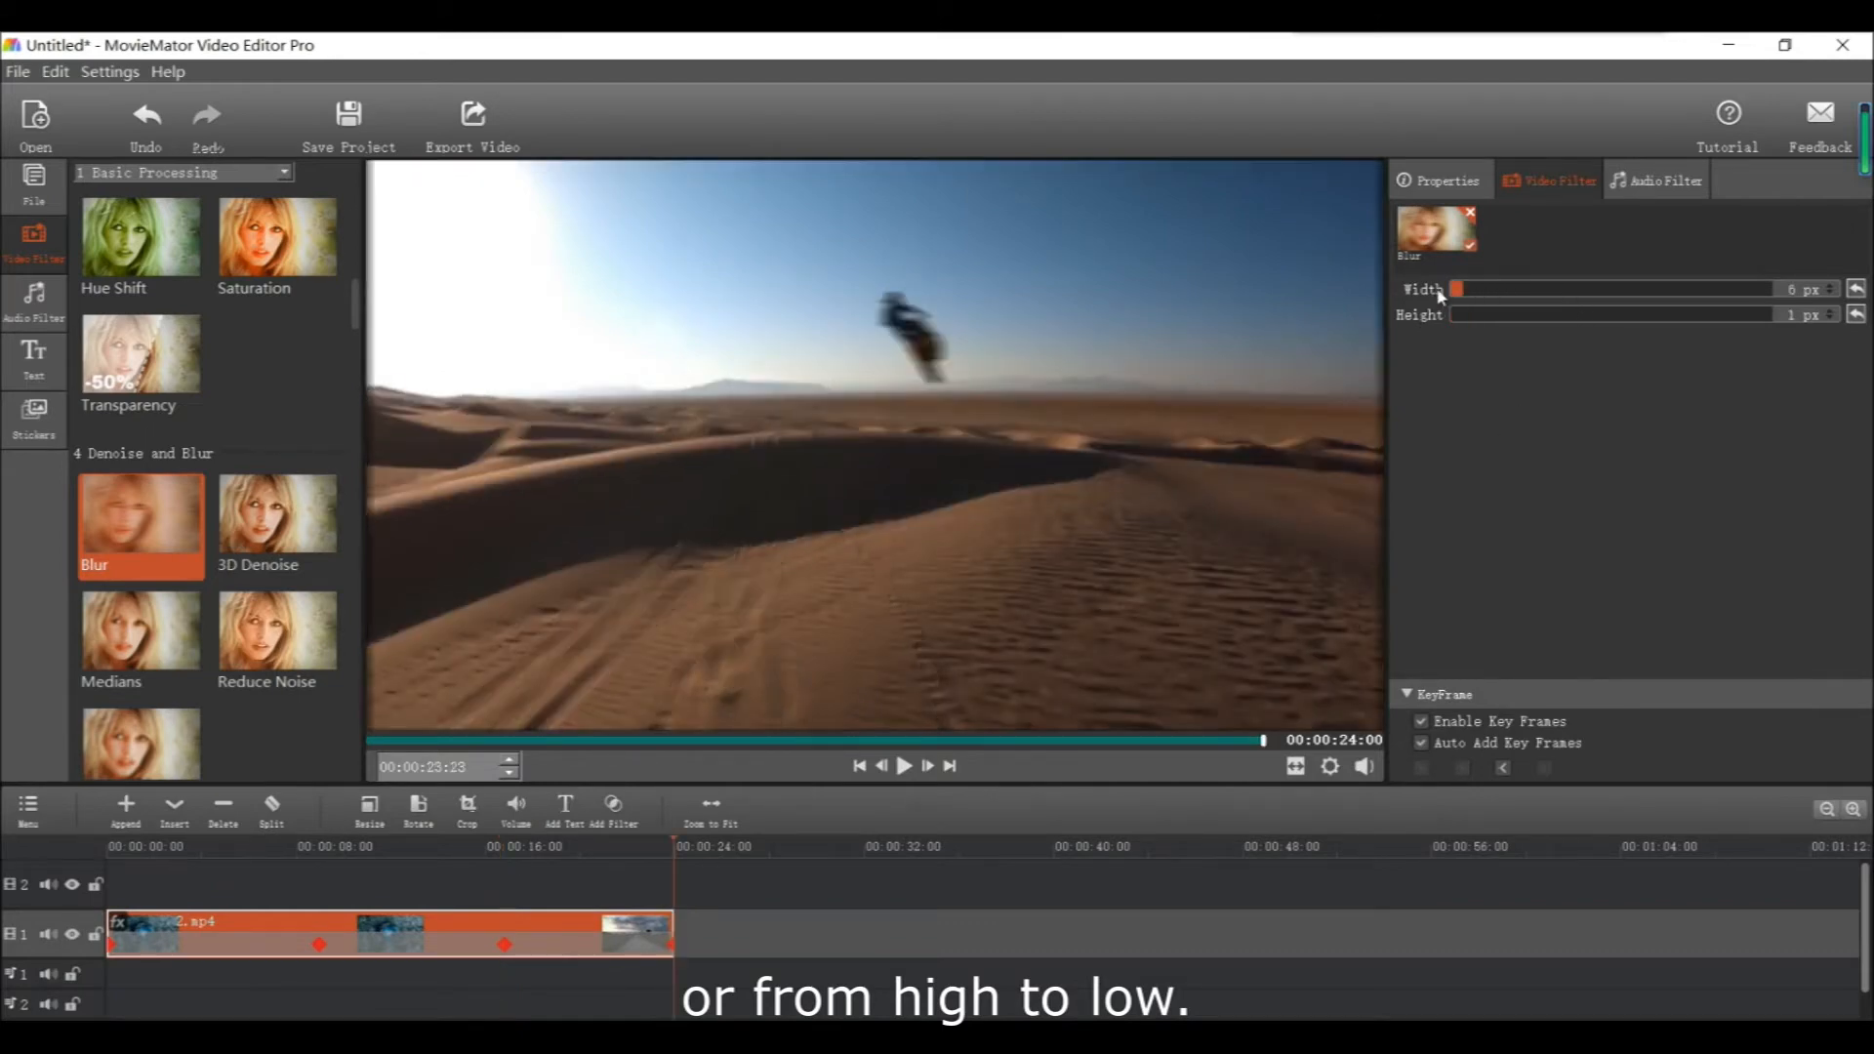
click(471, 123)
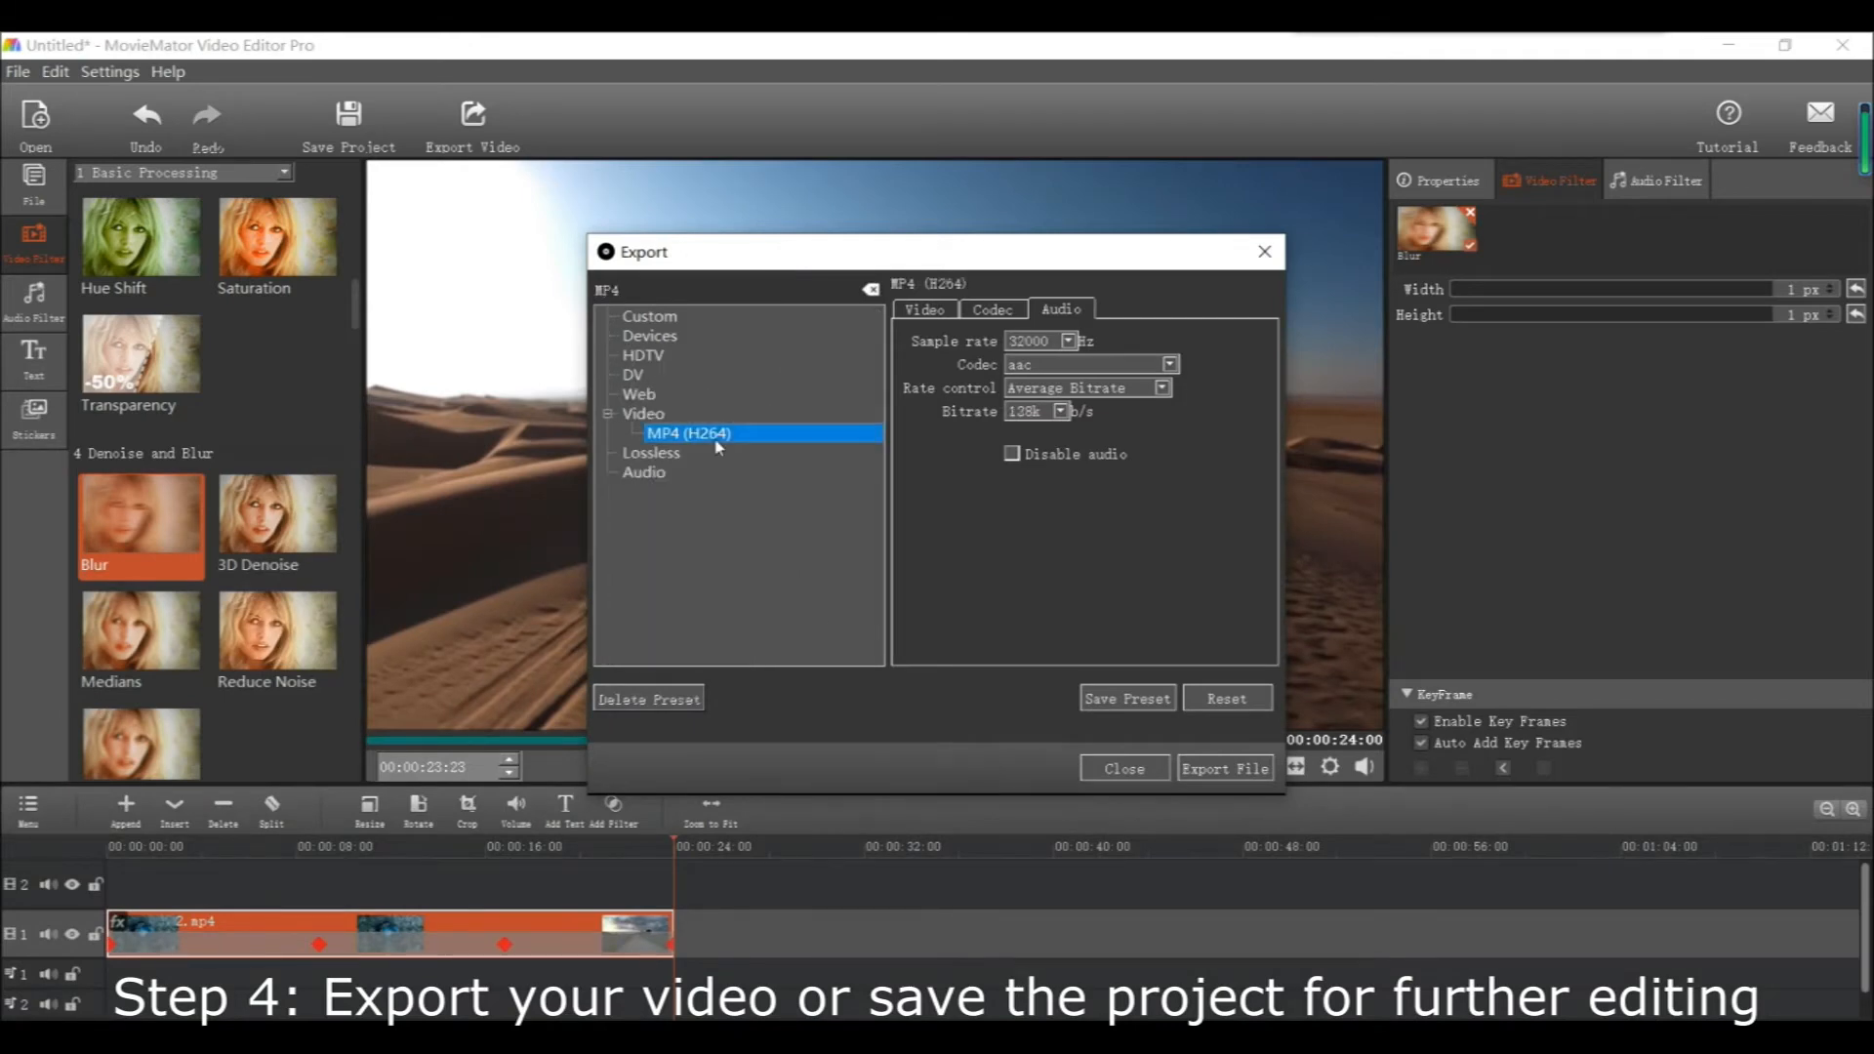
Step: Export the video as MP4 (H264) to D:/MovieMator/00.mp4 and close the dialog
click(1224, 769)
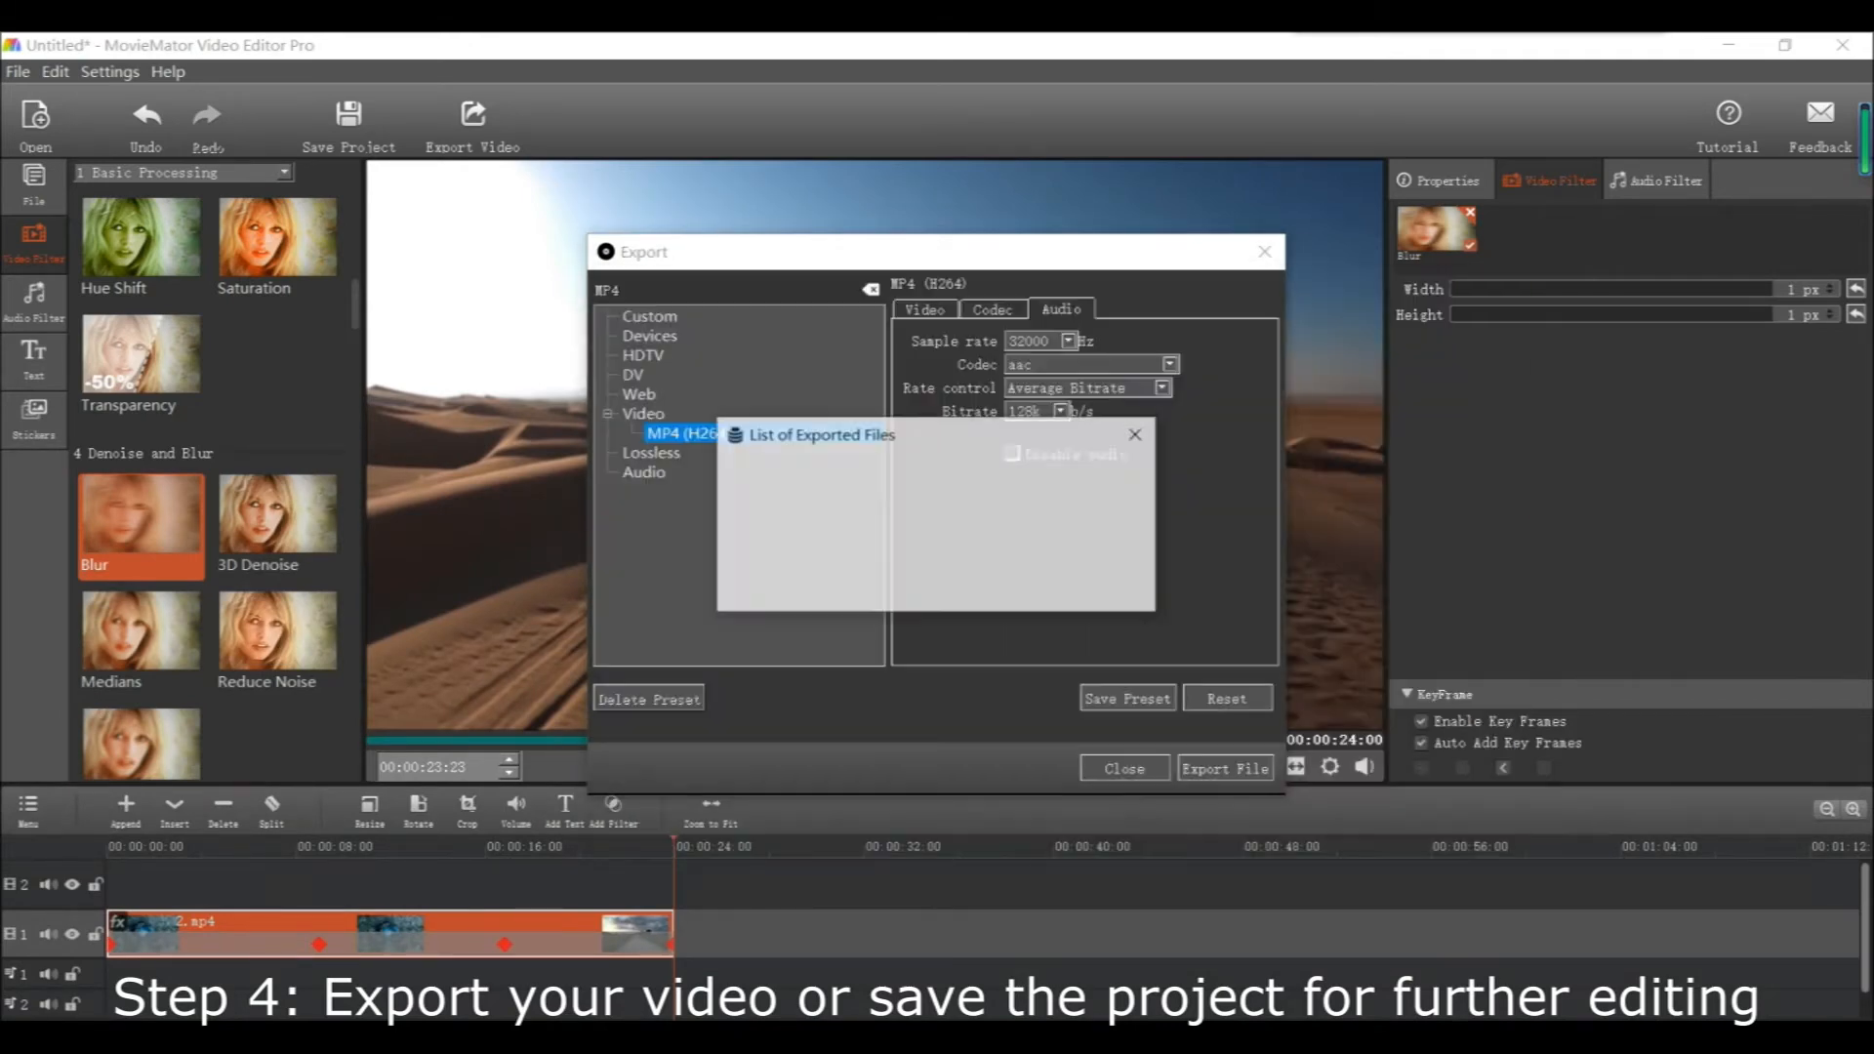
click(1224, 770)
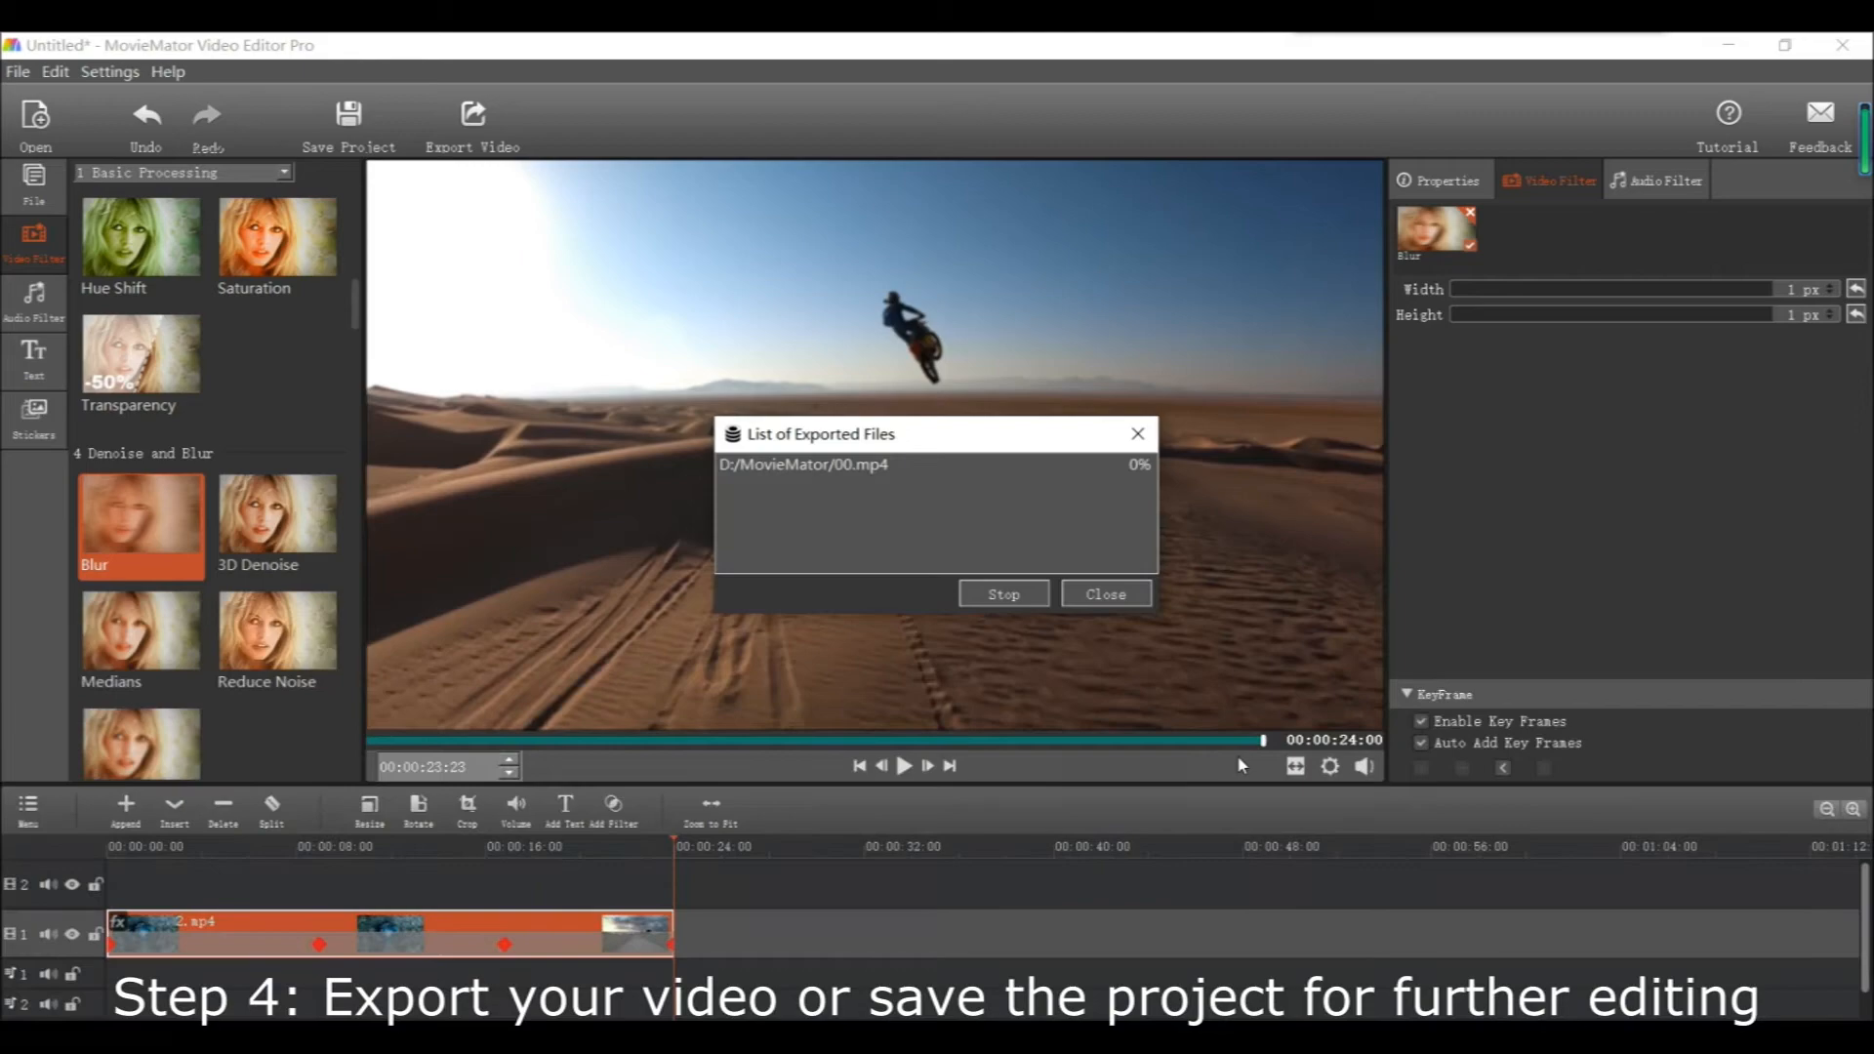